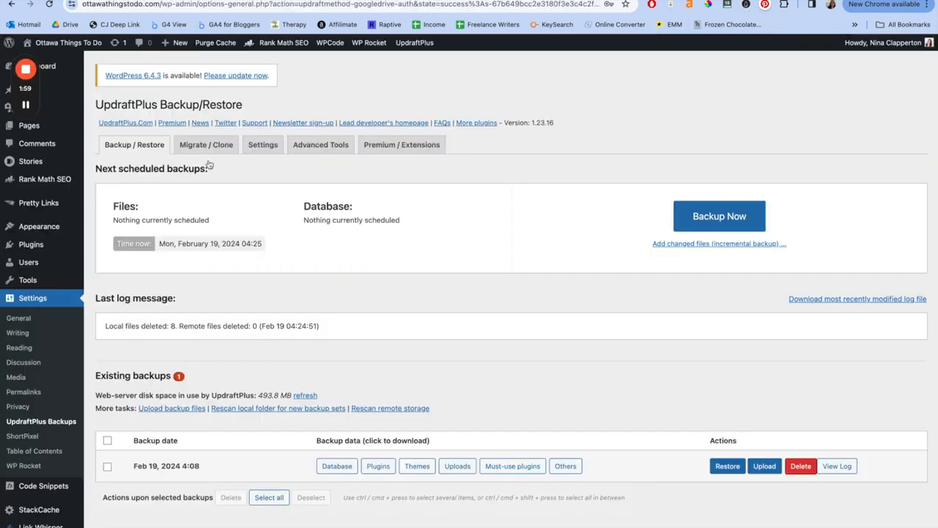
mouse_move(208, 164)
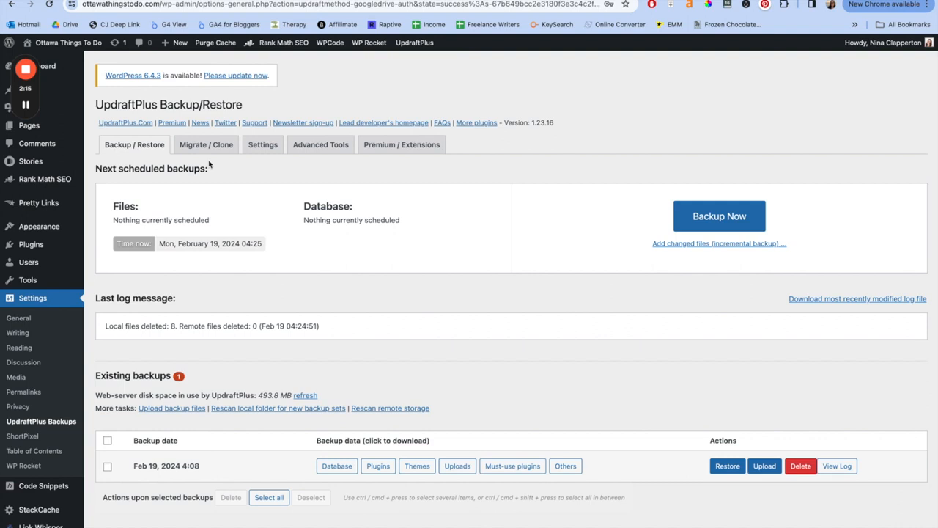
mouse_move(712, 265)
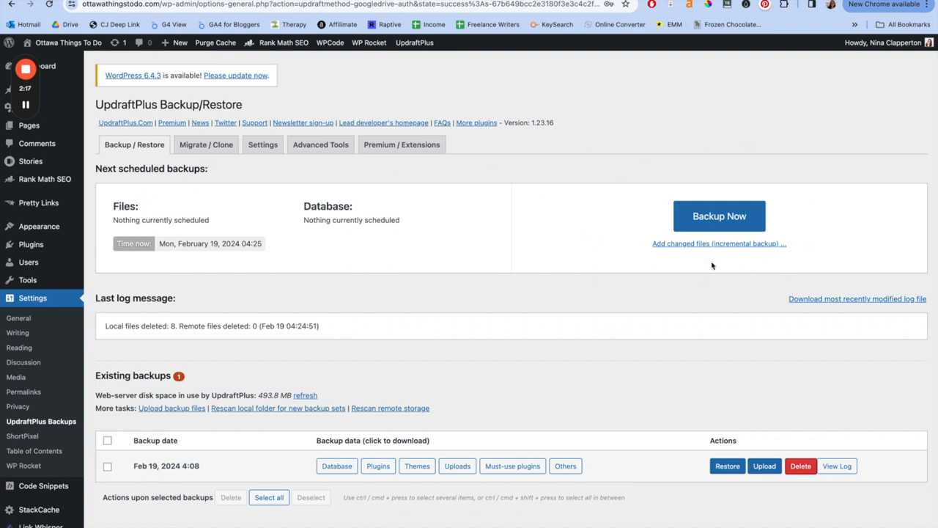
mouse_move(554, 262)
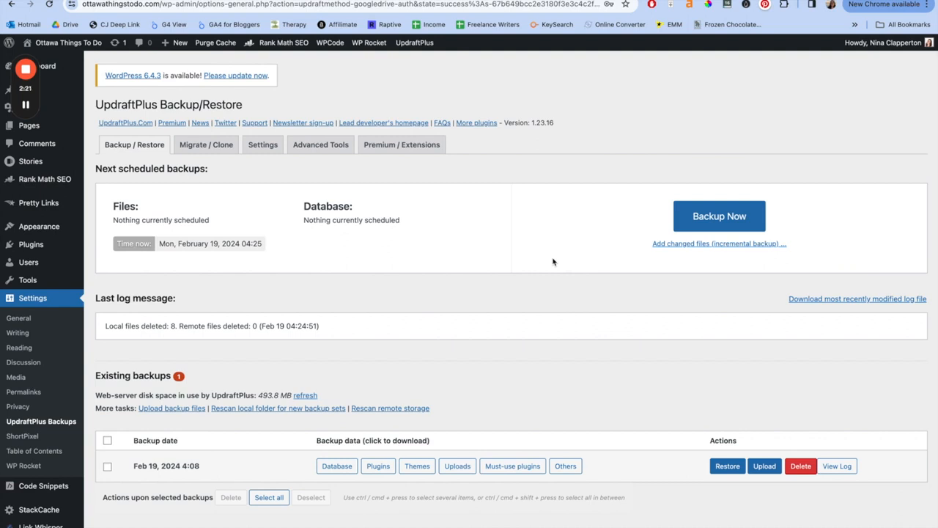
Show the UpdraftPlus settings: manual file and database schedules keeping 2 backups, Google Drive storage
click(262, 144)
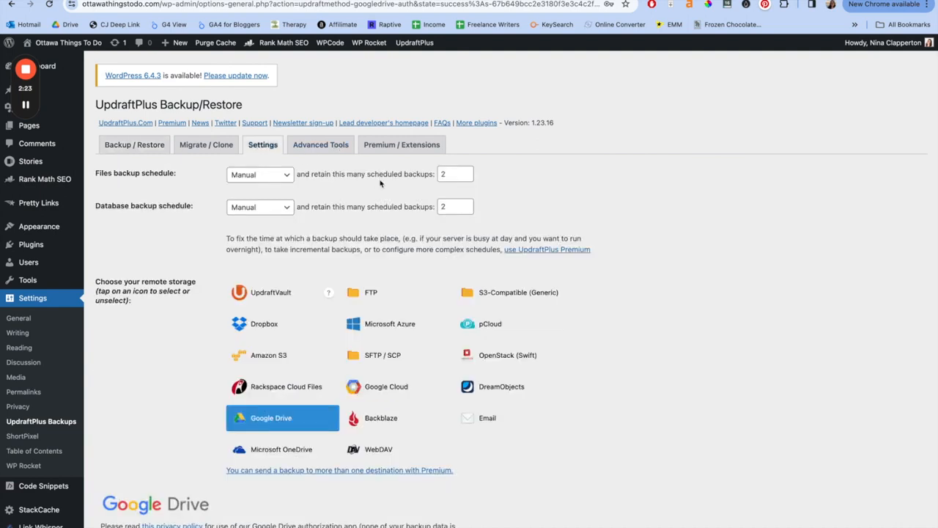
mouse_move(356, 203)
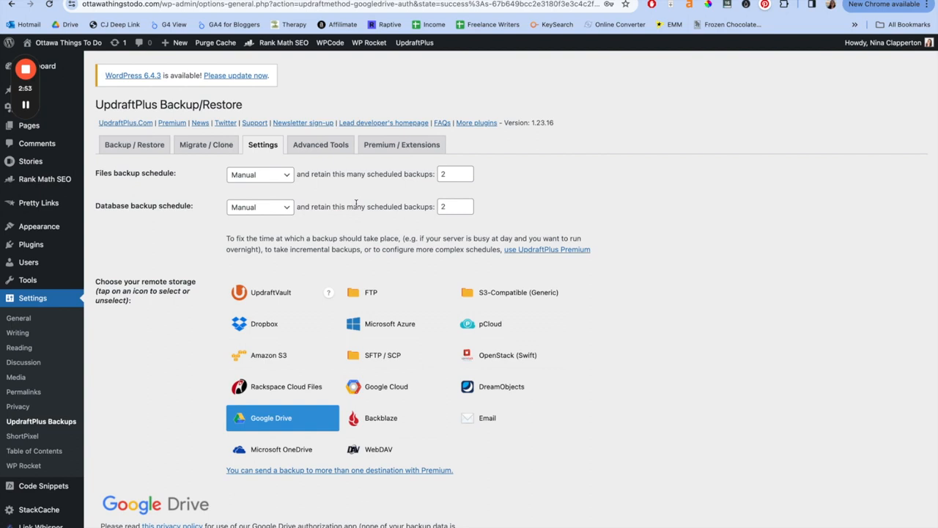
click(260, 173)
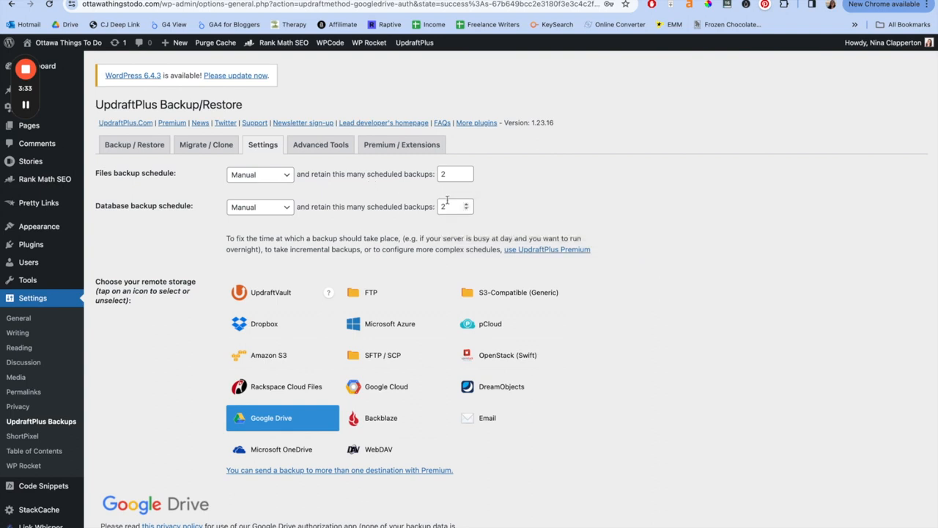
mouse_move(503, 206)
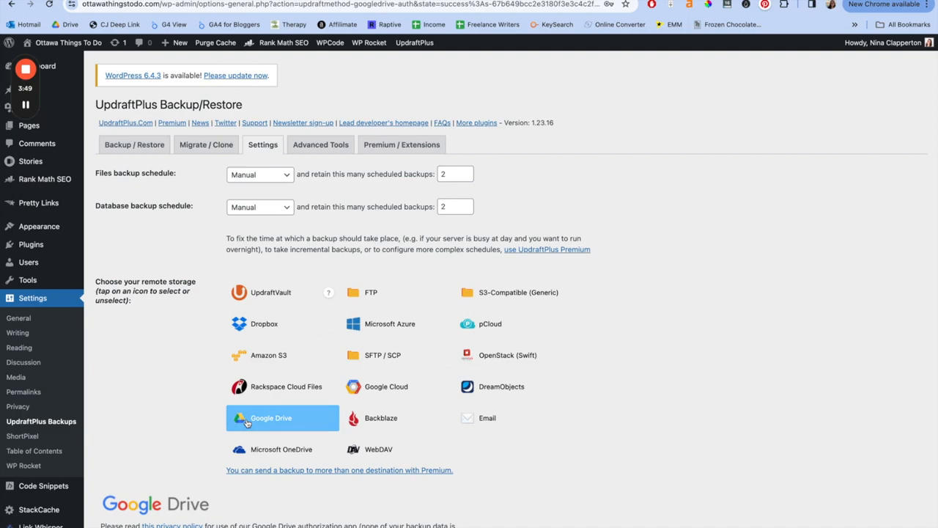
scroll(down, 3)
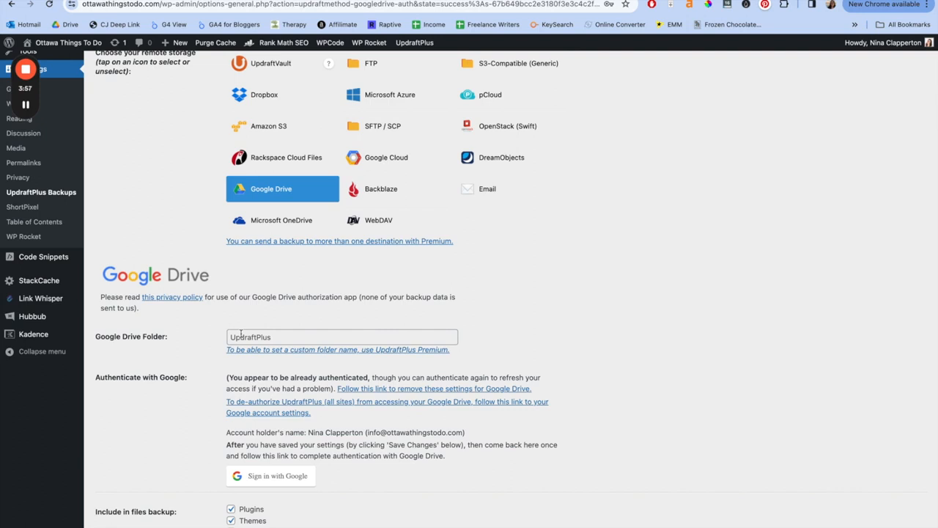
scroll(down, 3)
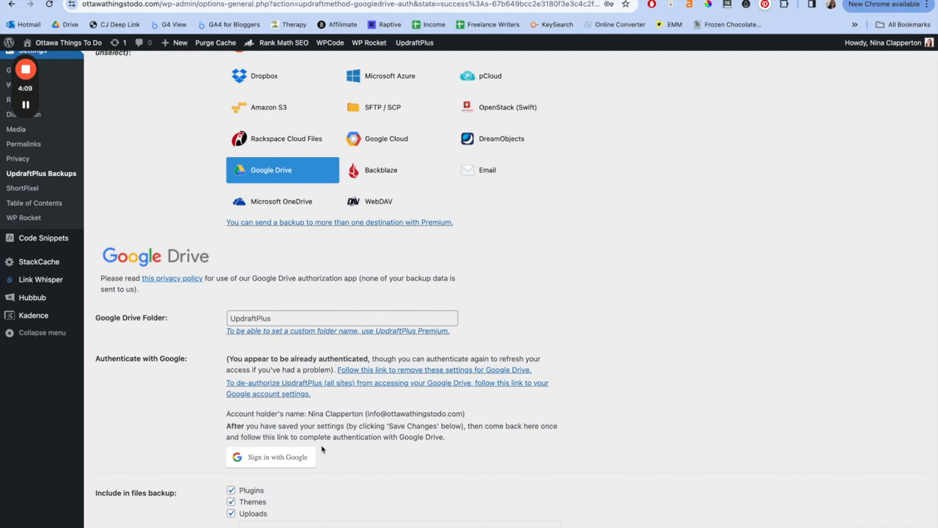
scroll(up, 3)
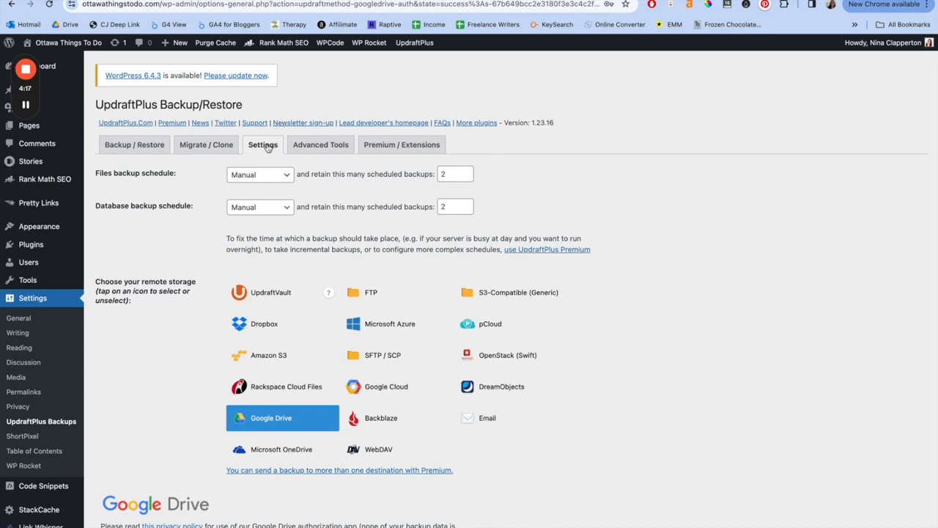
scroll(down, 3)
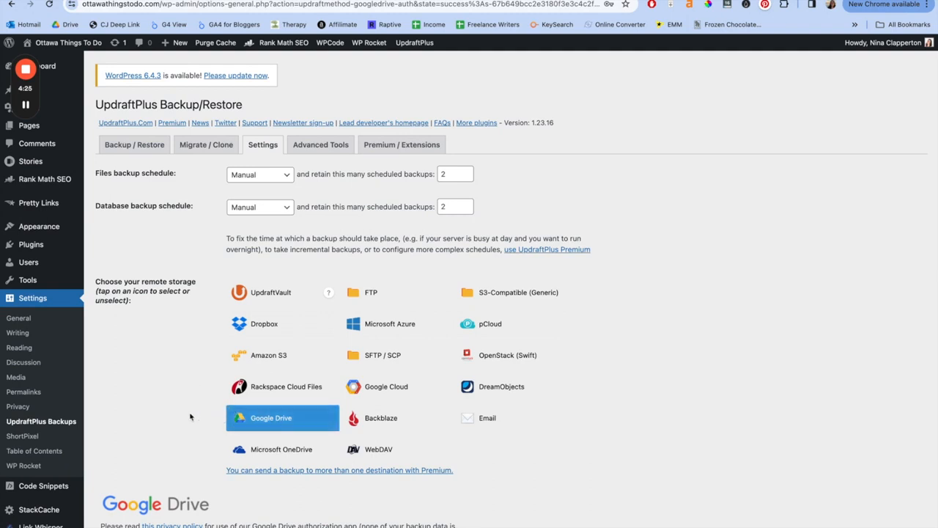
mouse_move(202, 408)
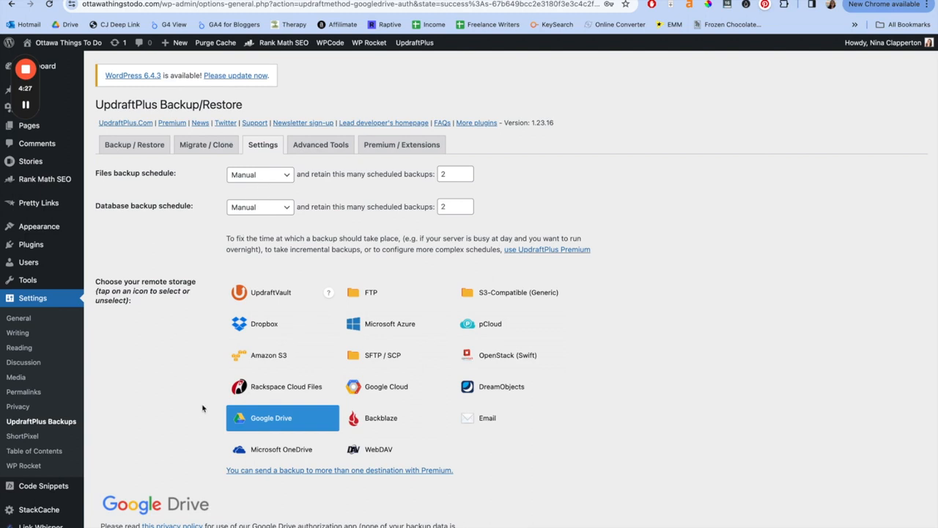
mouse_move(225, 430)
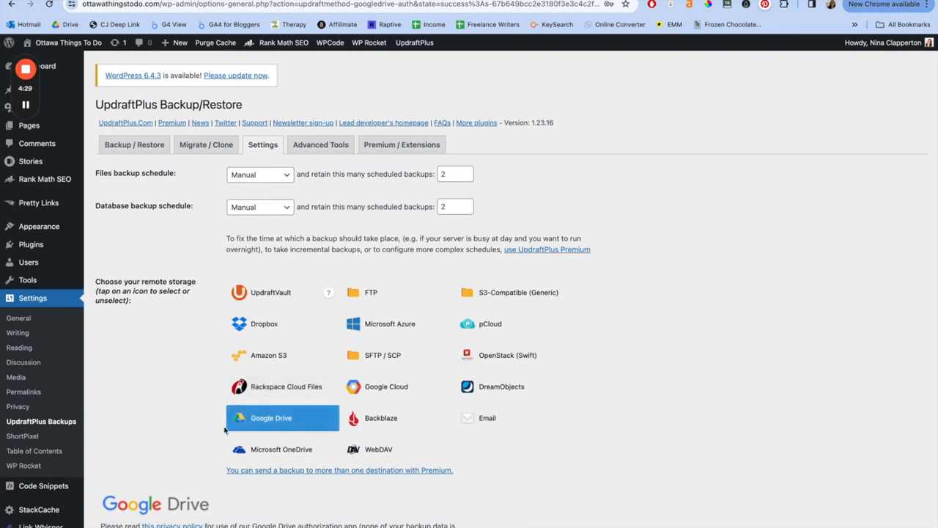
mouse_move(173, 396)
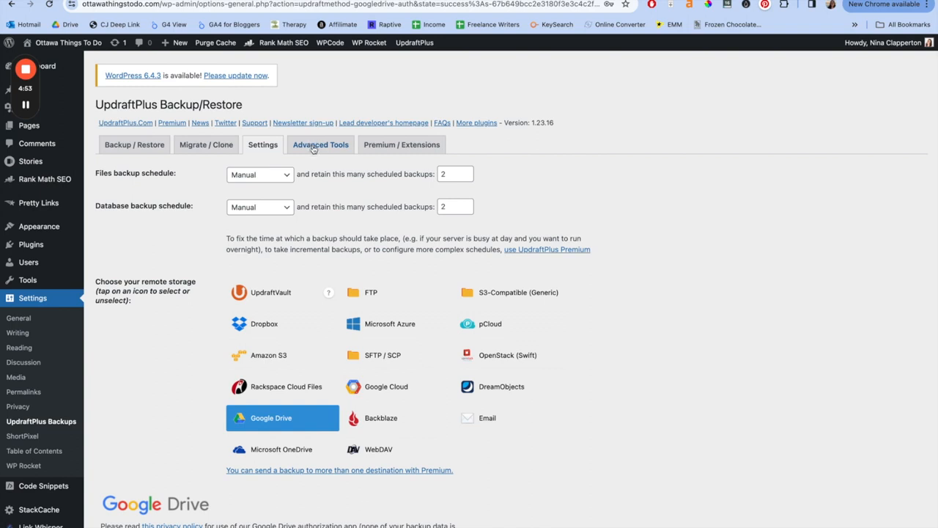
click(320, 145)
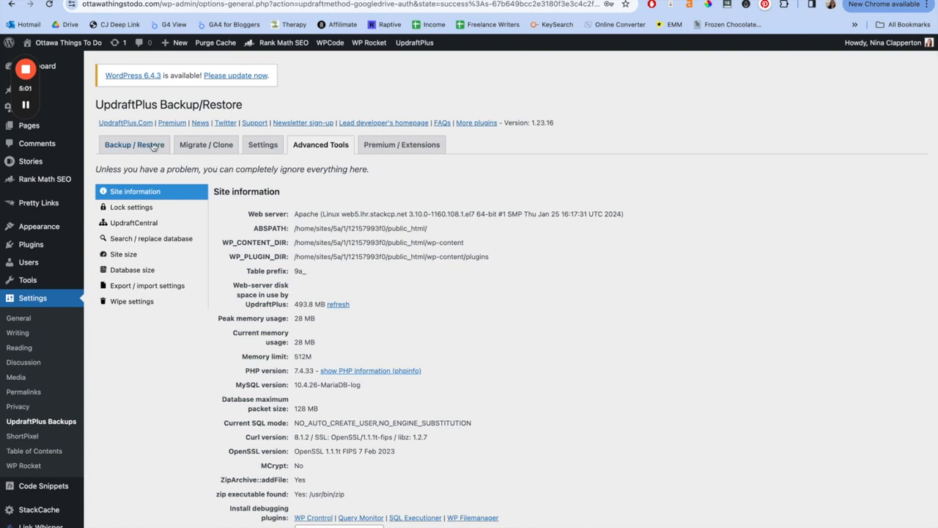
Return to the Backup / Restore overview with the existing Feb 19 backup
click(134, 144)
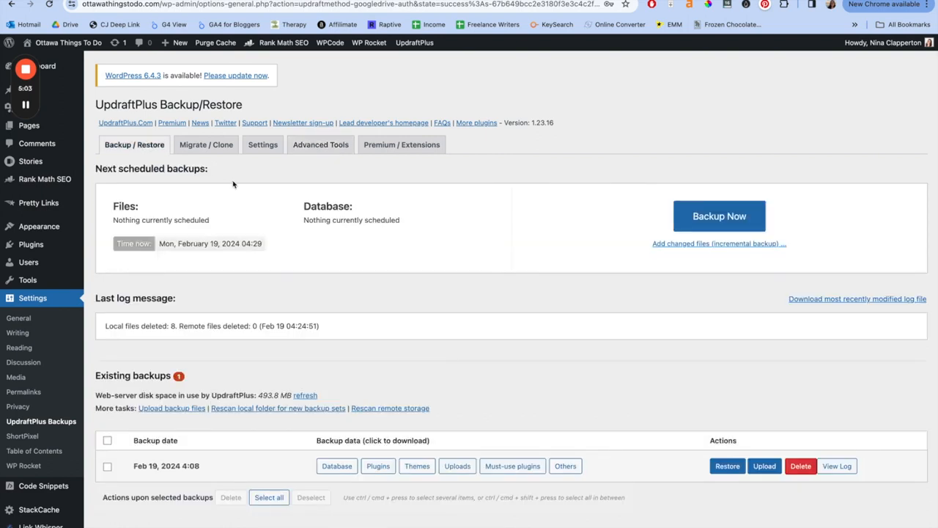
mouse_move(637, 213)
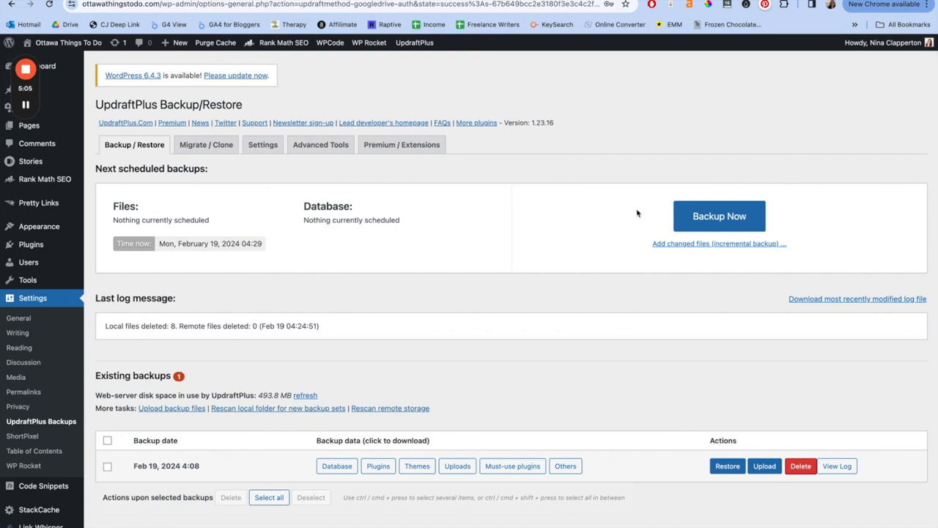
Run Backup Now with database, files and remote storage all included
click(719, 215)
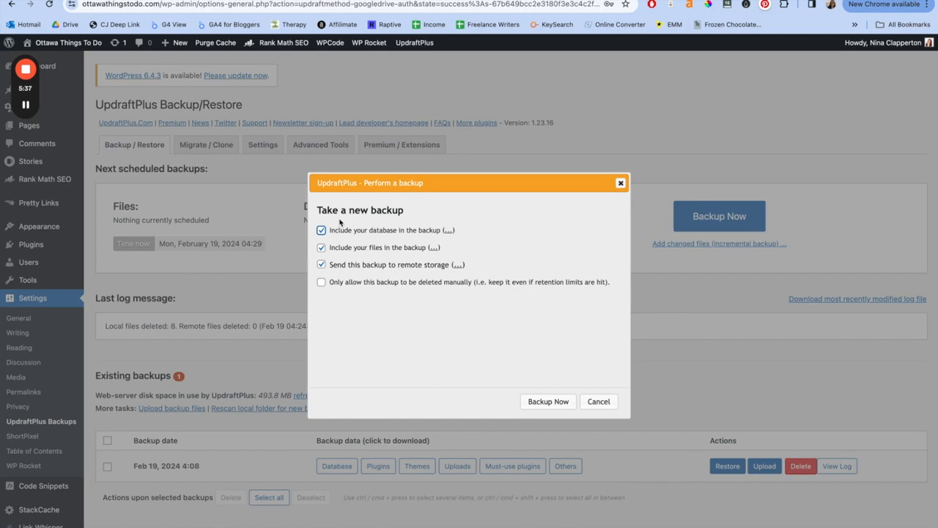
mouse_move(335, 294)
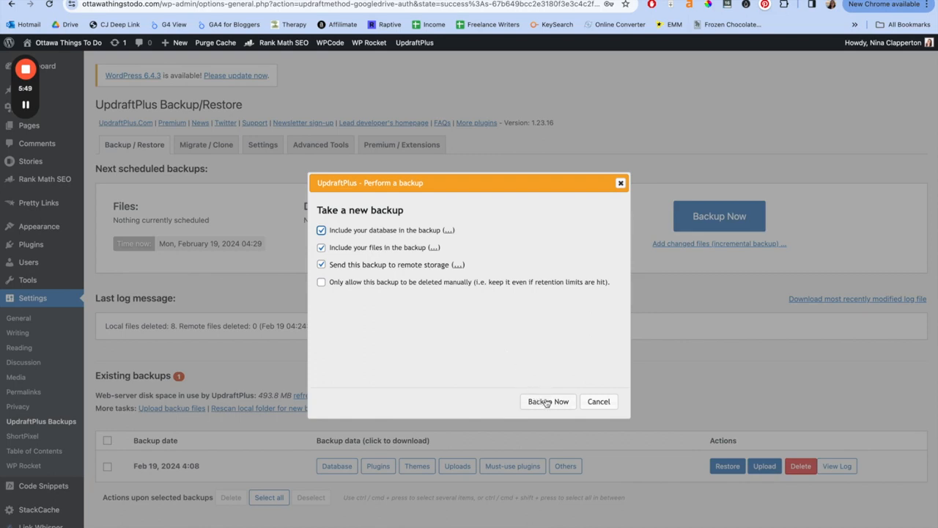
click(548, 401)
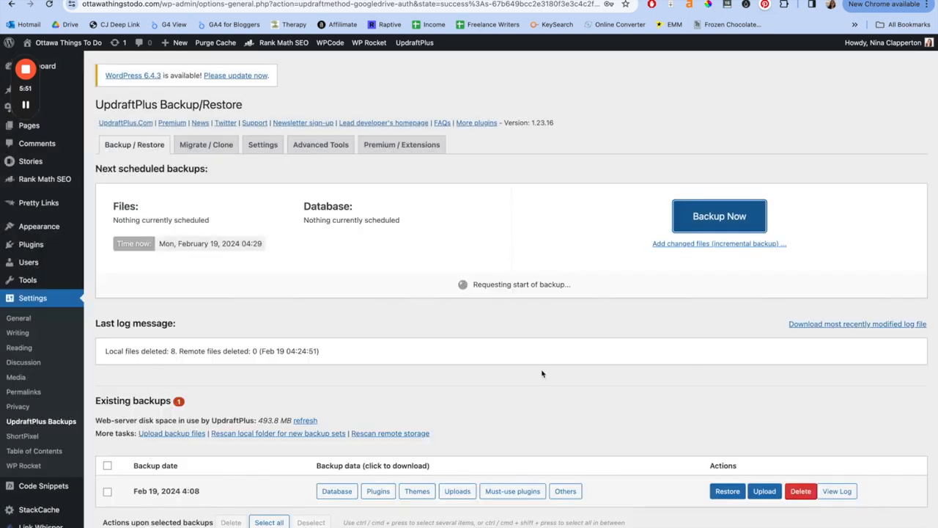
Wait until the 'backup has finished running' notice appears
click(720, 216)
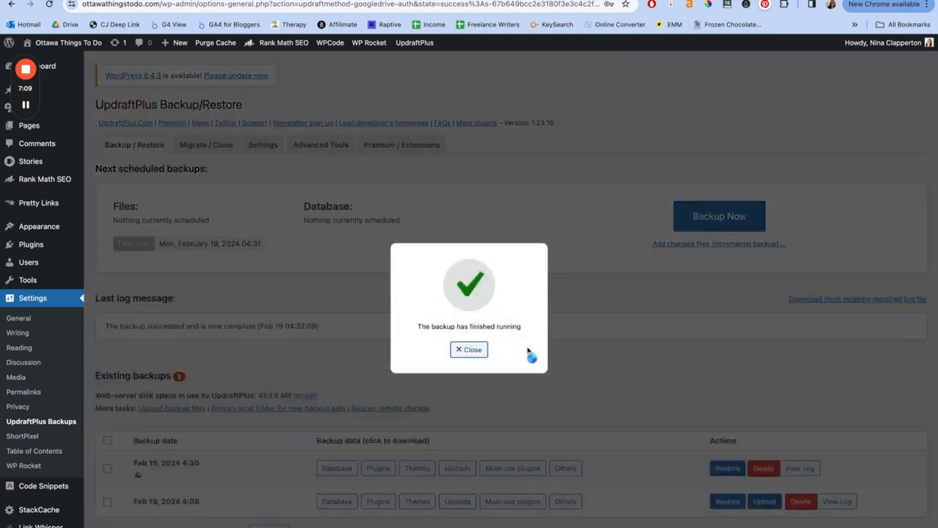
Close the success notice to reveal the Feb 19 4:30 backup stored on Google Drive
click(469, 349)
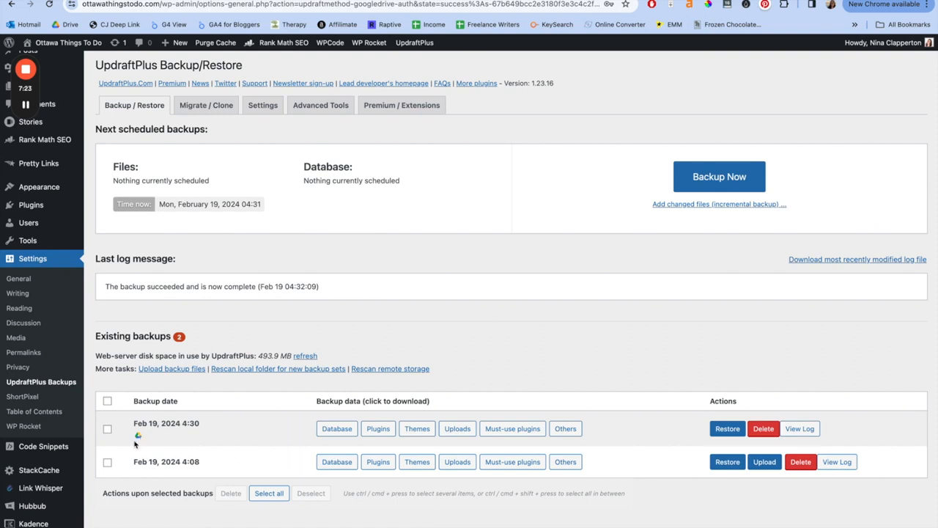
mouse_move(183, 438)
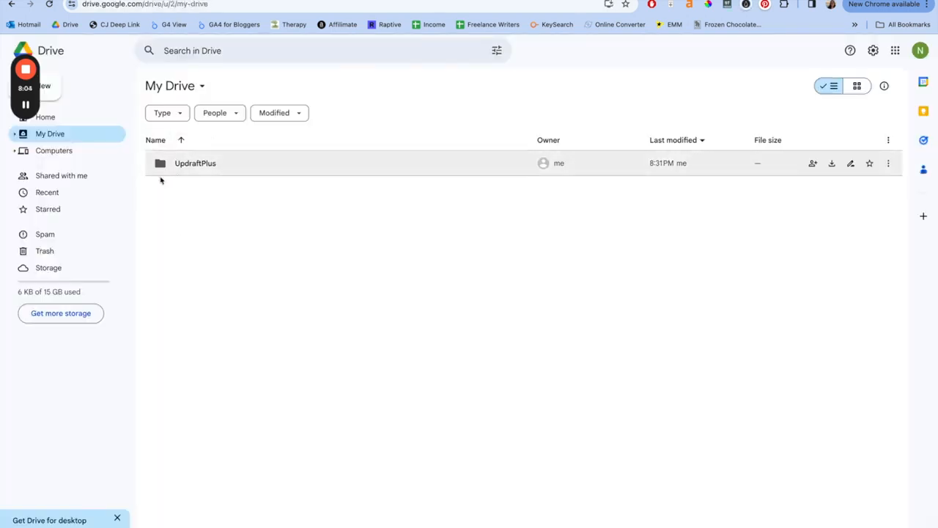
Open the UpdraftPlus folder in My Drive to see the Feb 19 0430 backup files
double_click(195, 163)
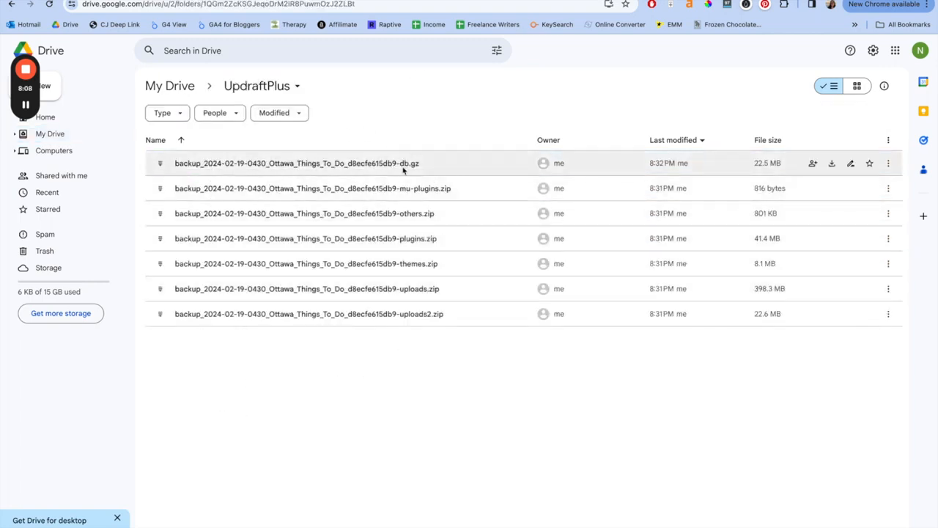
mouse_move(433, 189)
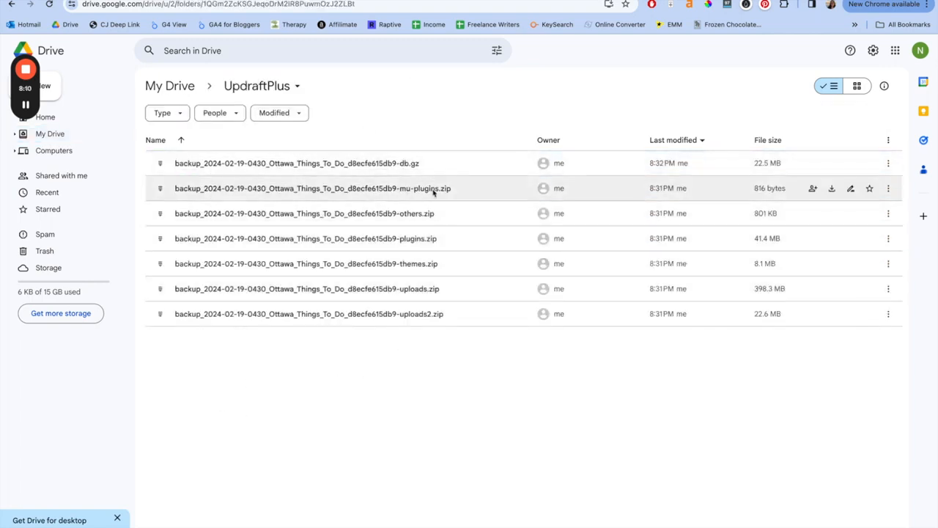
mouse_move(421, 213)
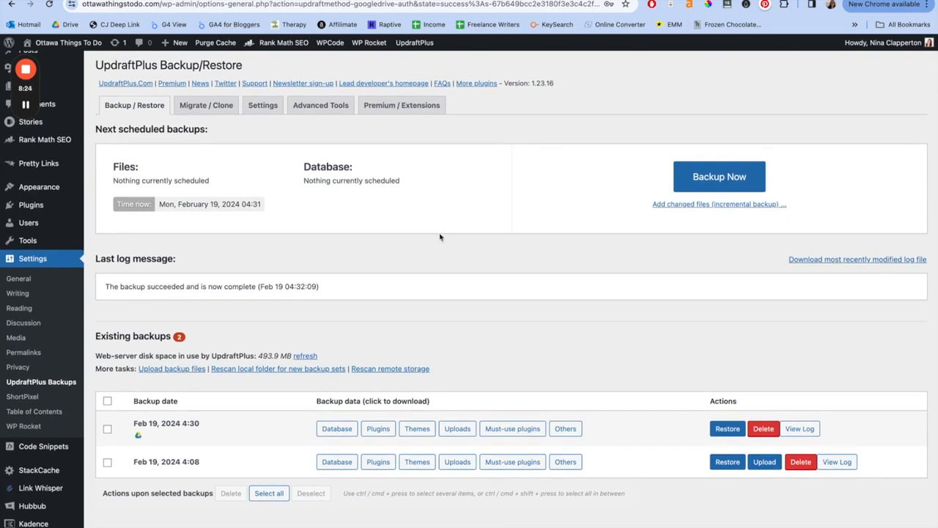
mouse_move(629, 352)
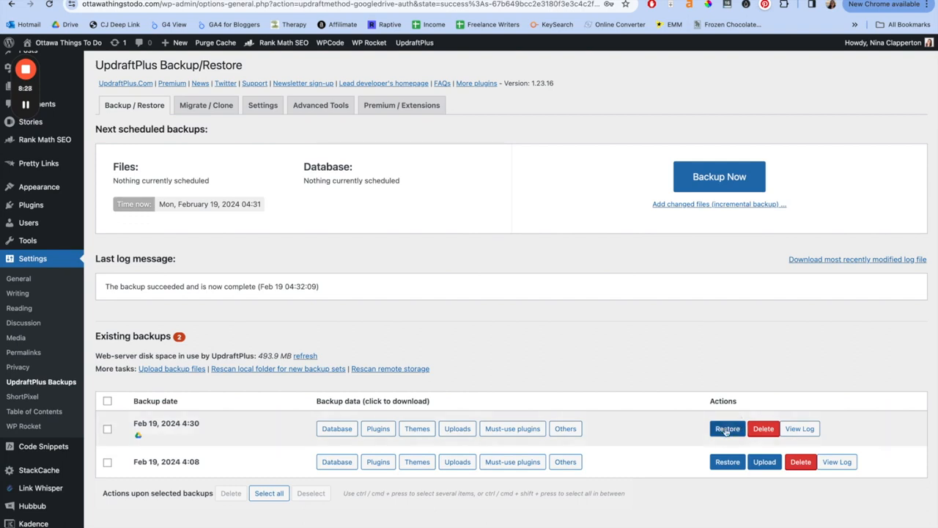
mouse_move(726, 428)
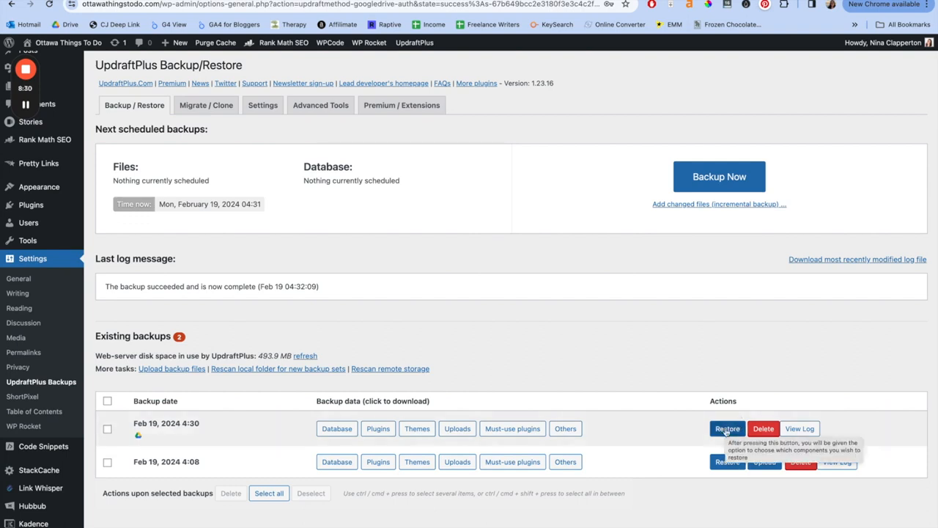